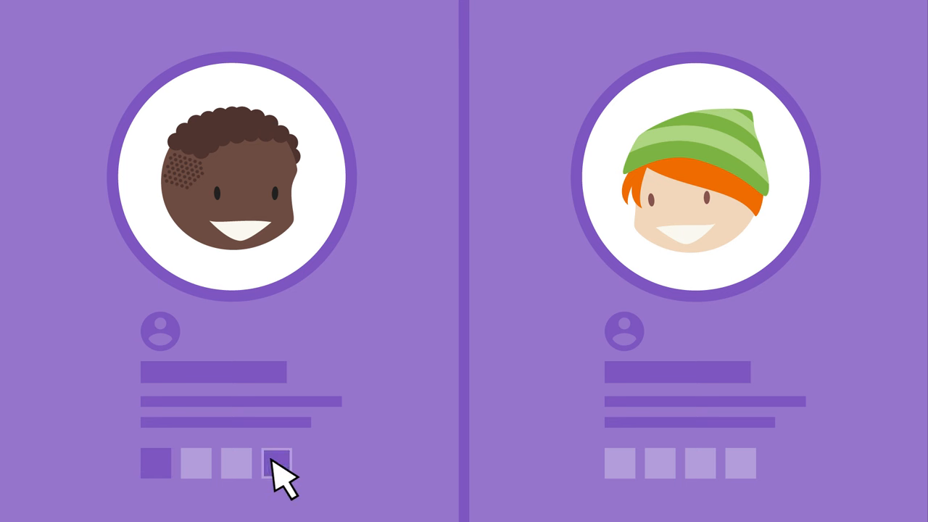
{"action": "left_click", "coordinate": [276, 463]}
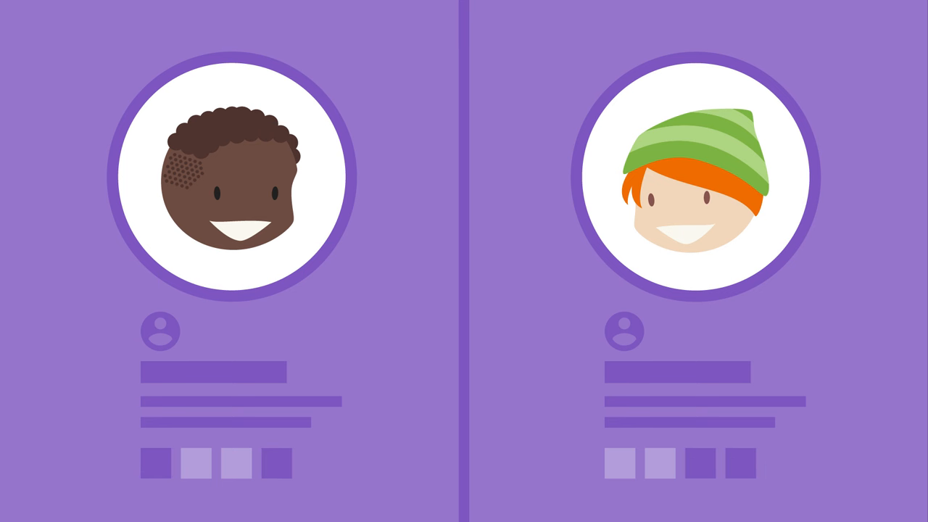